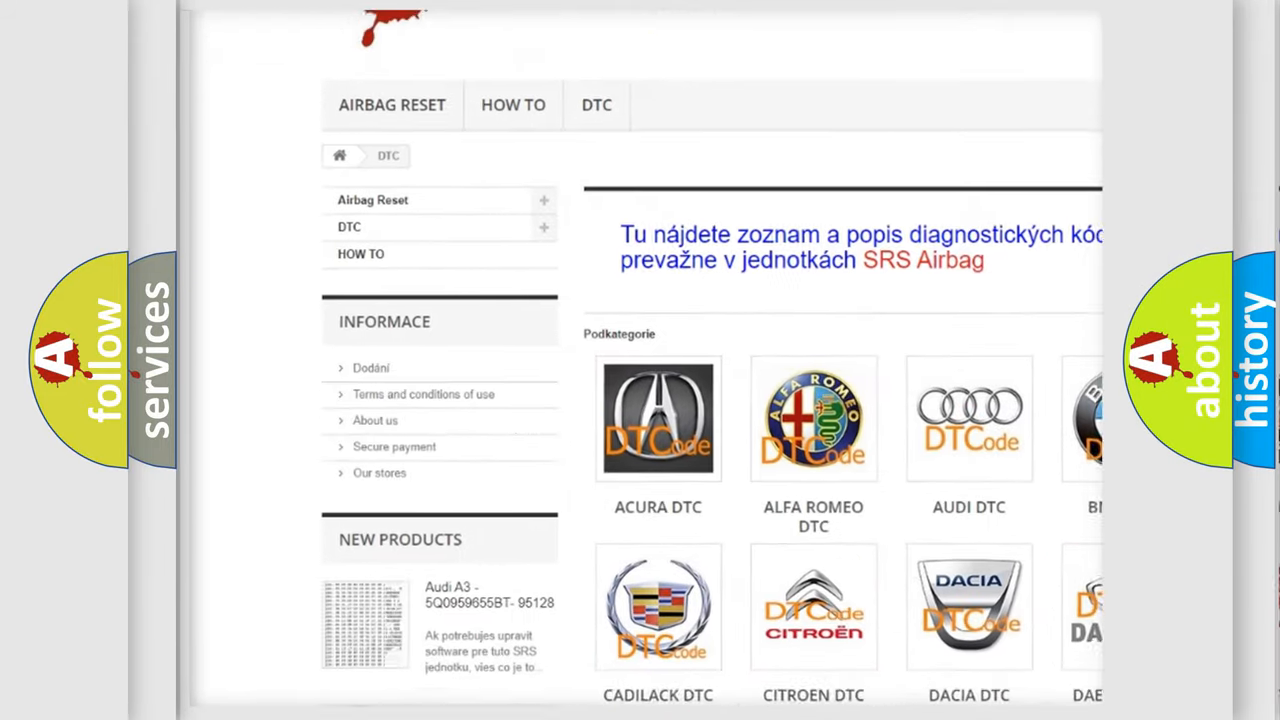
scroll("down", 3)
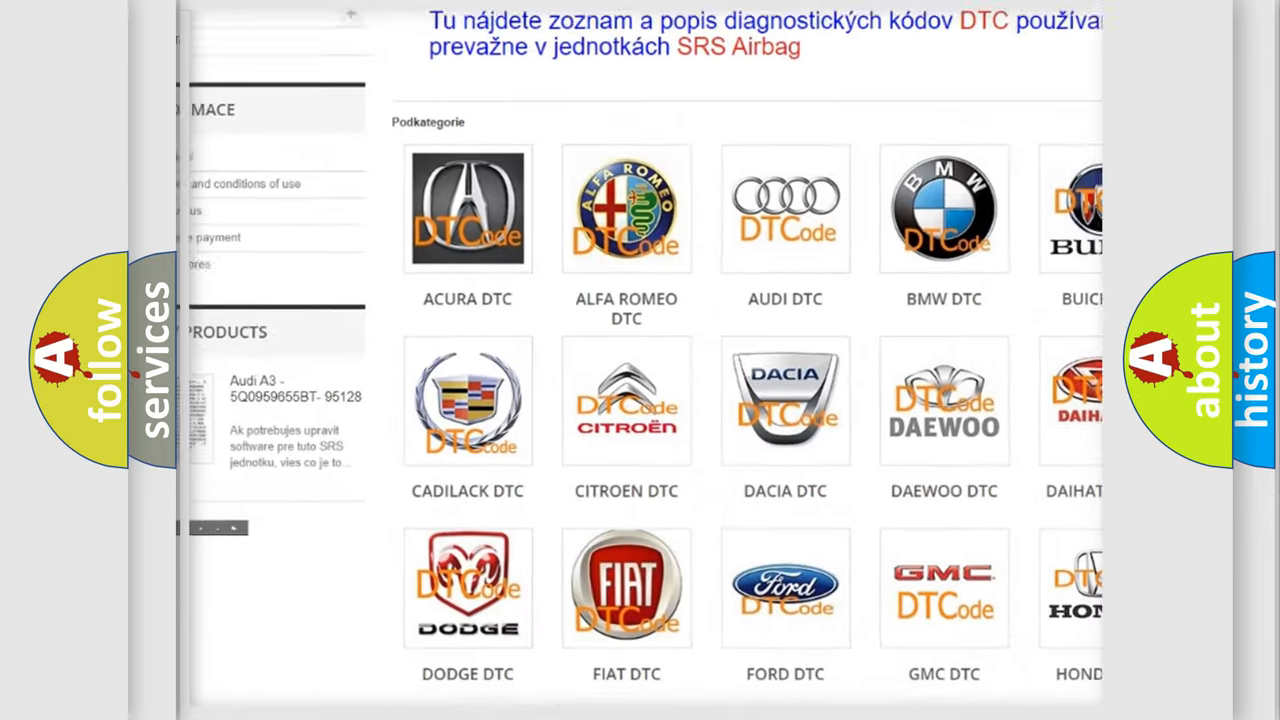
scroll("down", 3)
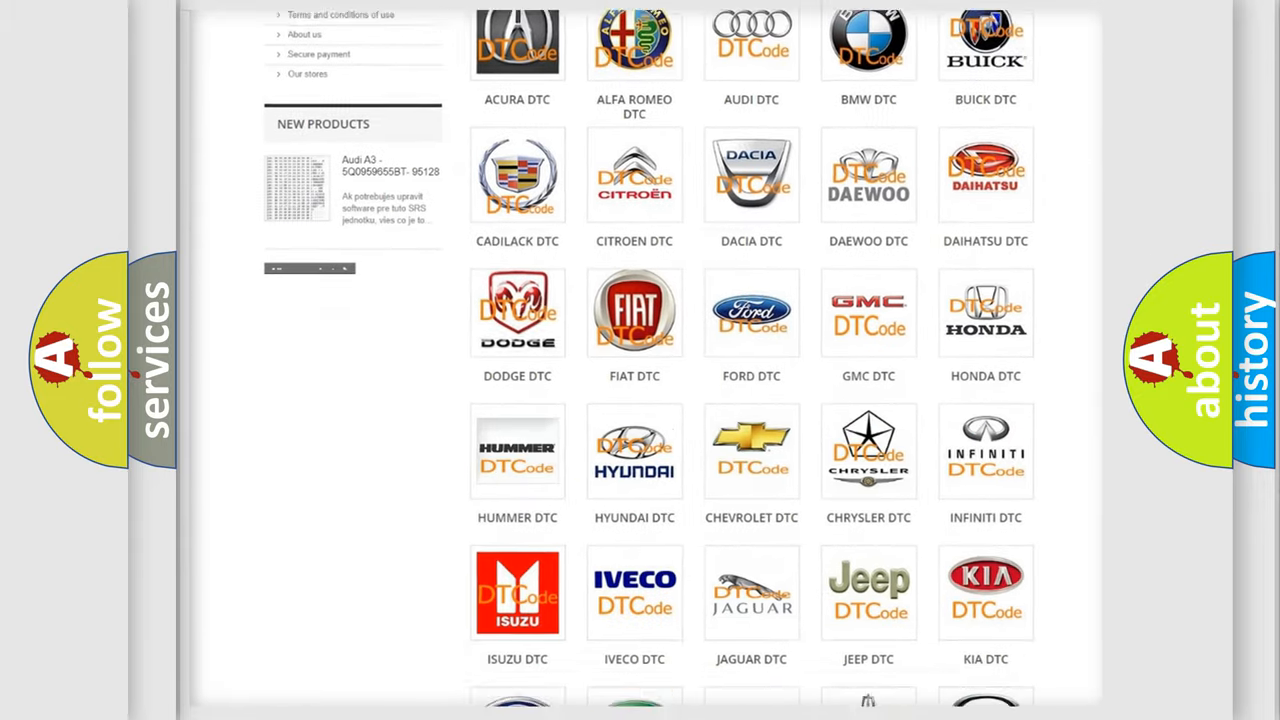
scroll("down", 3)
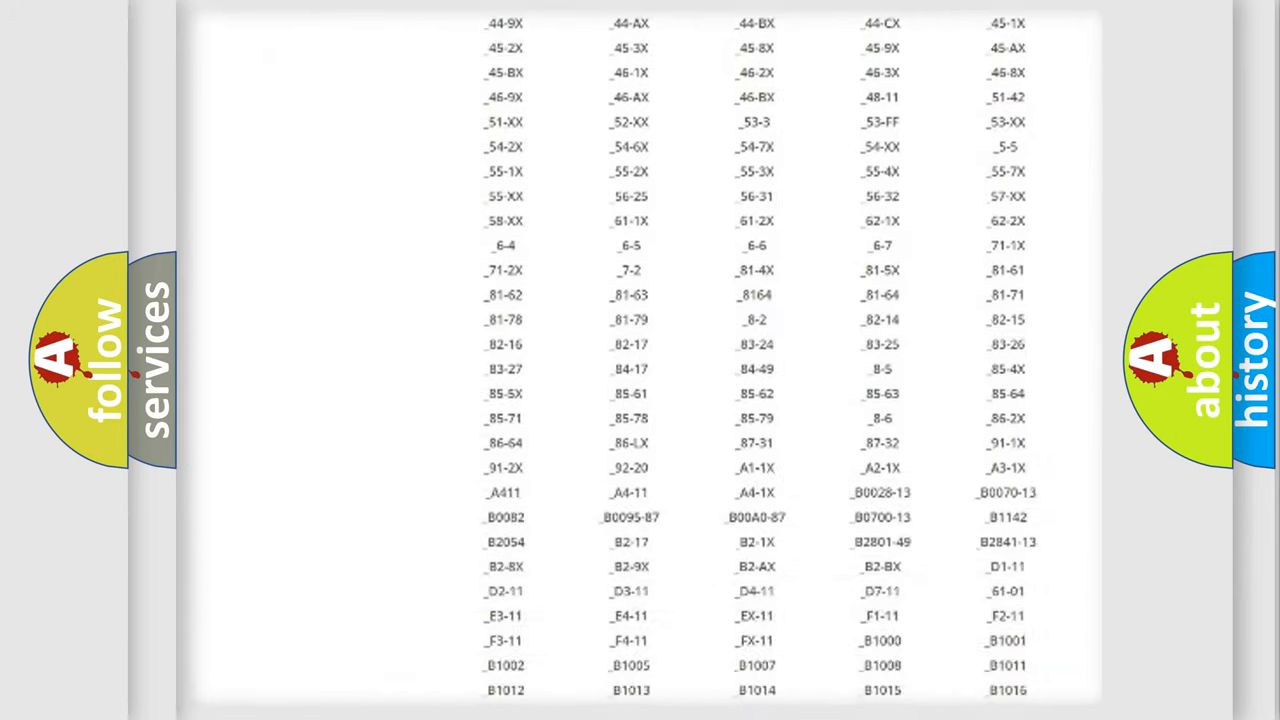
scroll("down", 3)
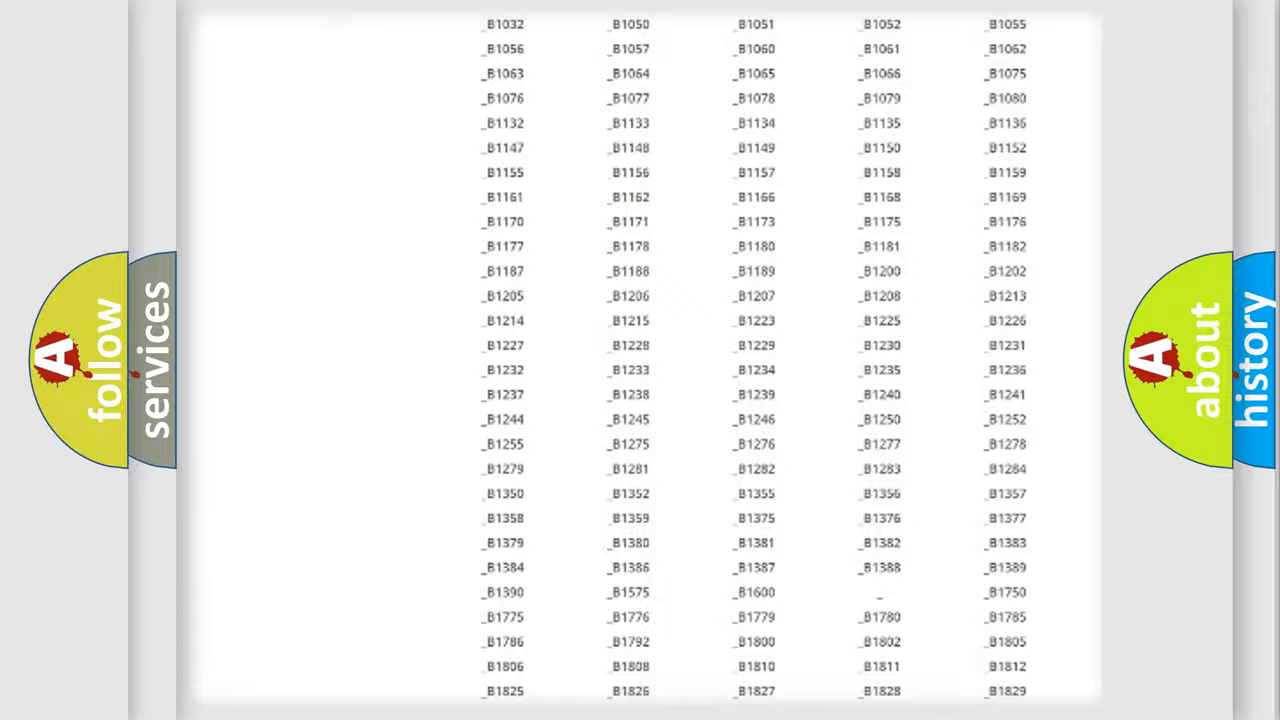